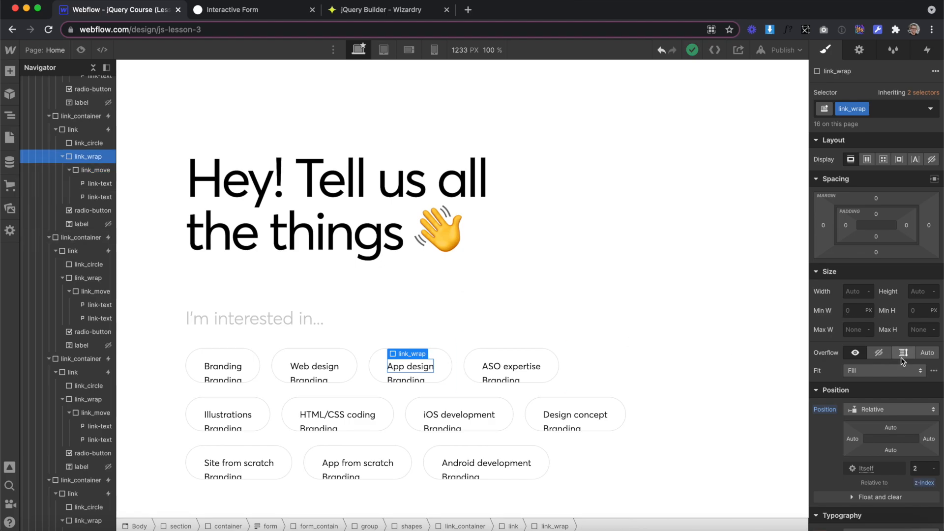
Set the link element's Overflow to Hidden so each pill shows one line
left_click(903, 352)
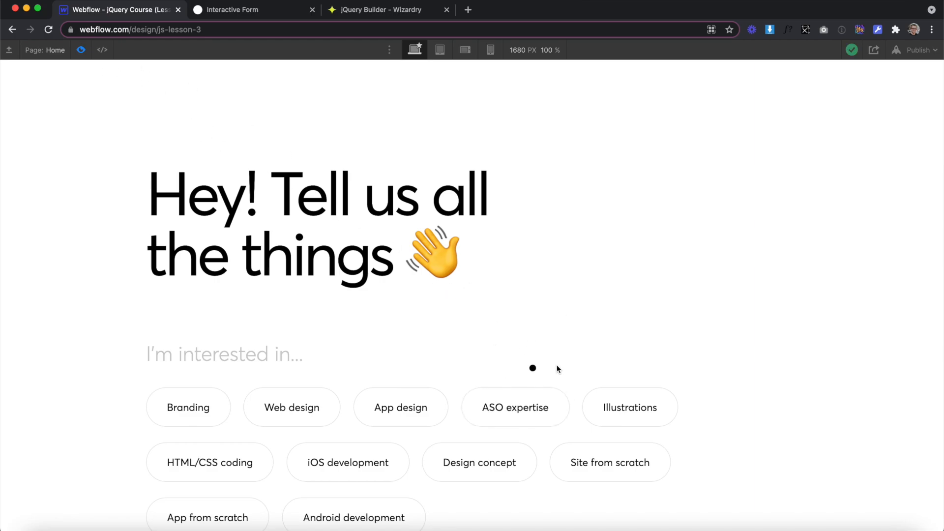
mouse_move(539, 359)
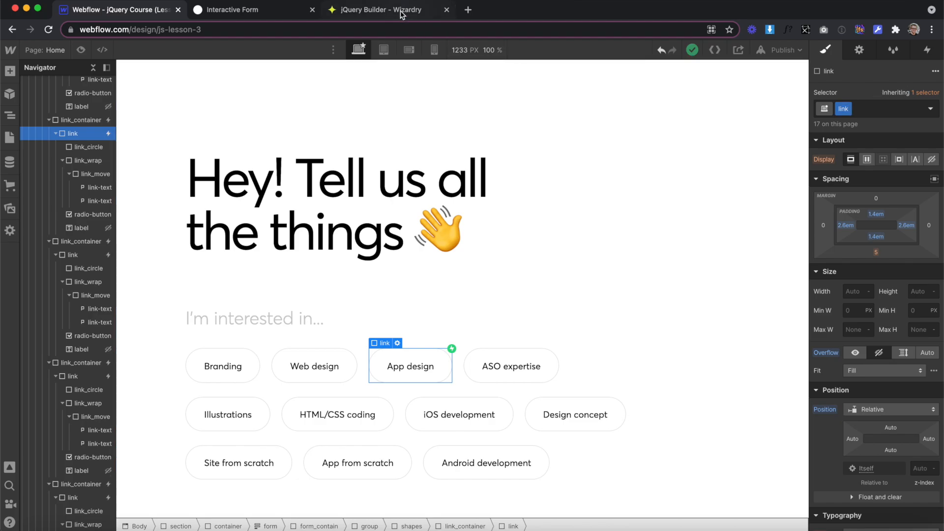
Set the jQuery Builder trigger to hover in on .link, checking the link-text class in Webflow
left_click(380, 9)
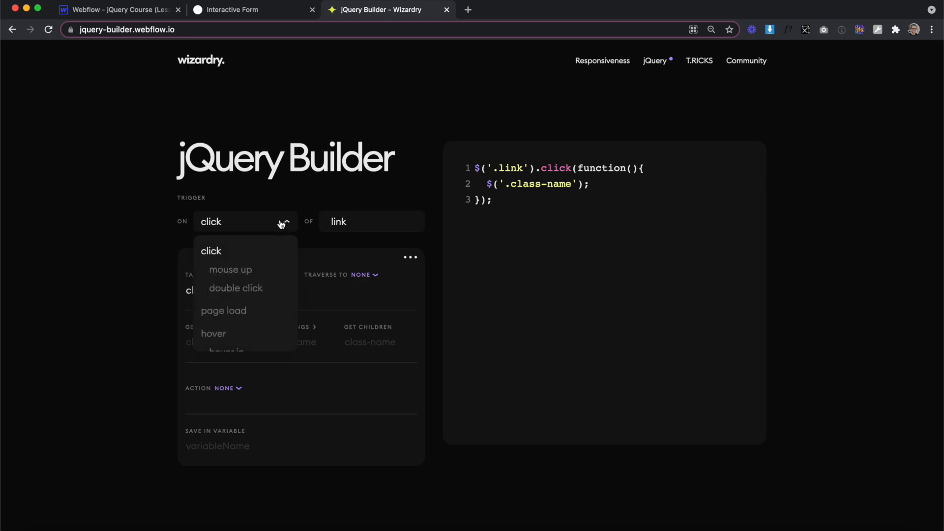
scroll("down", 3)
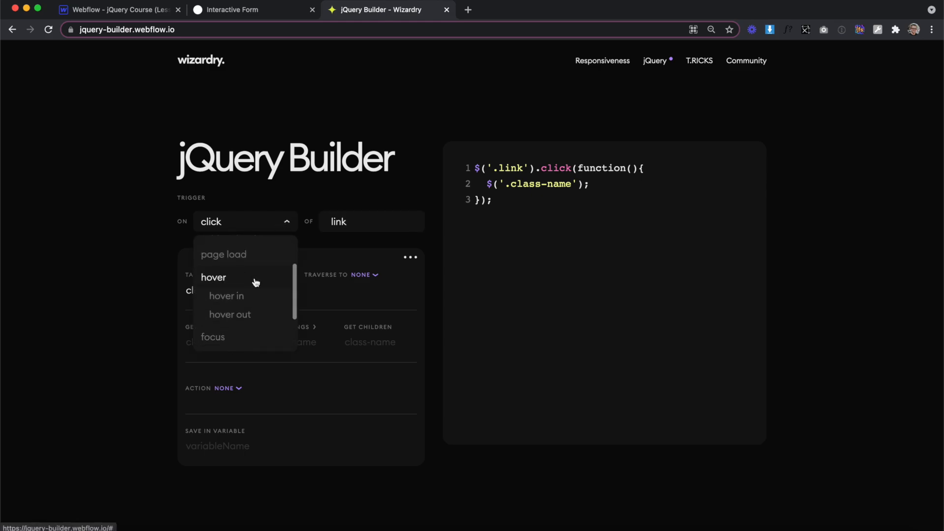
mouse_move(242, 301)
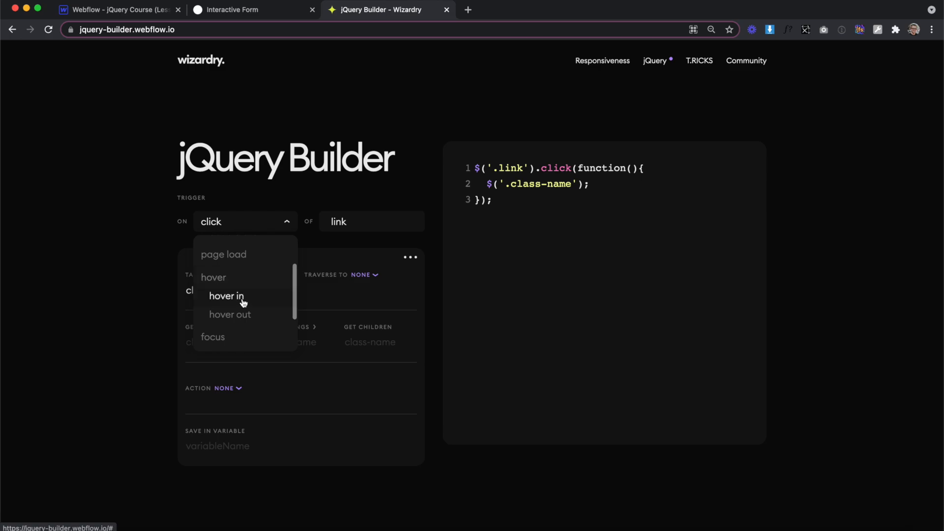
mouse_move(261, 300)
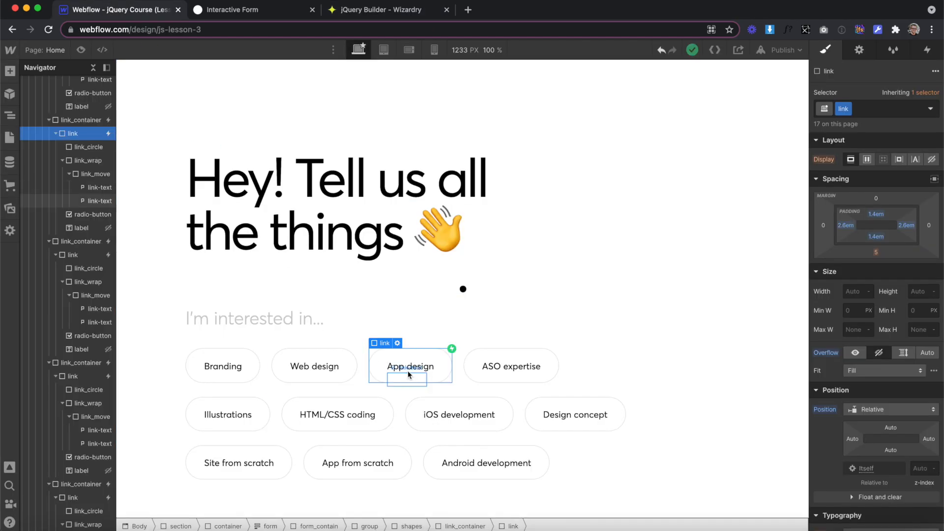
left_click(410, 366)
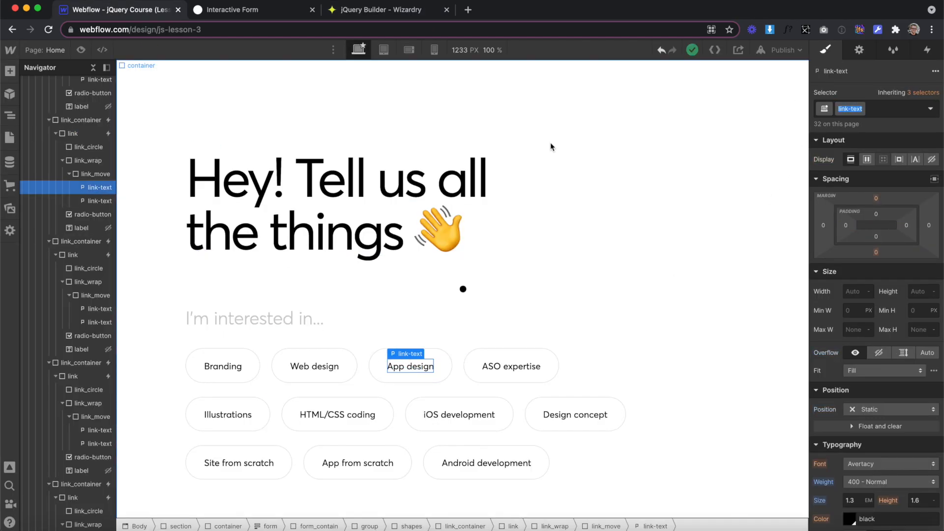
left_click(380, 10)
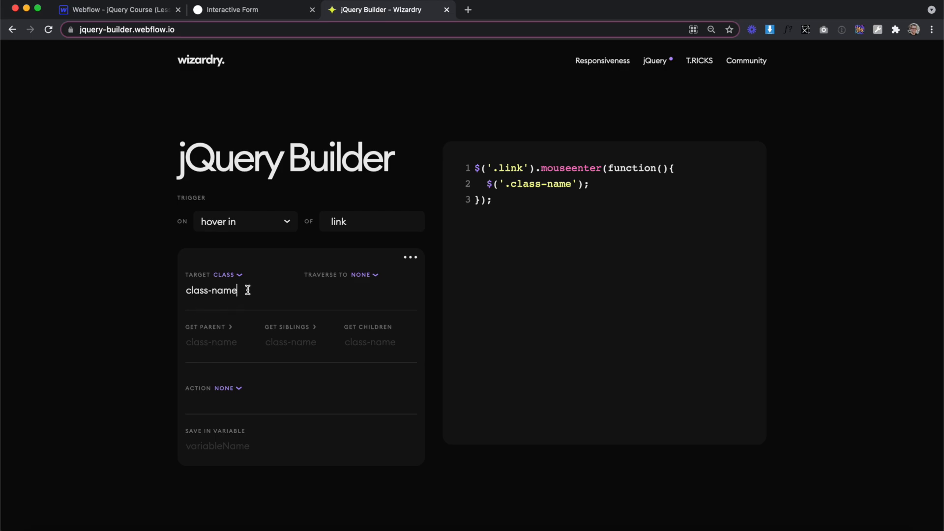
Target .link-text, set the action to get text with Hello, and copy the code
type("link-text")
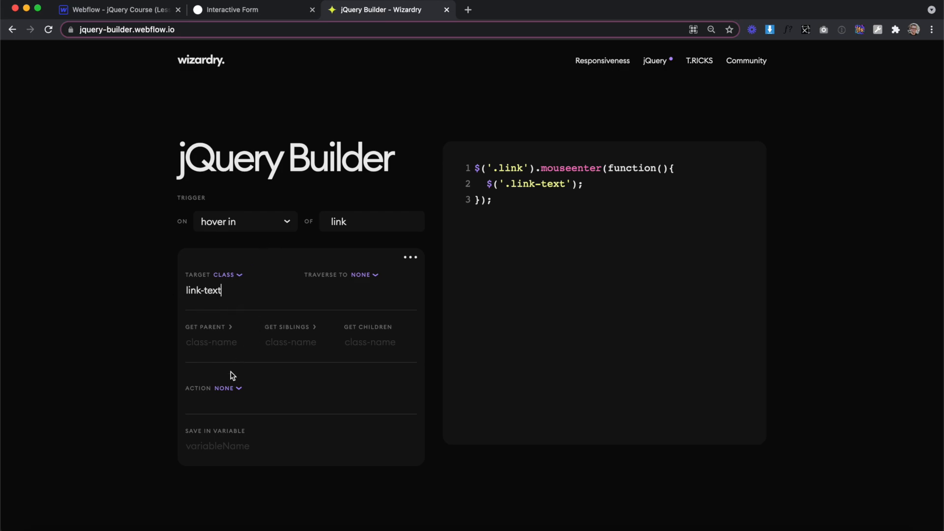
left_click(225, 388)
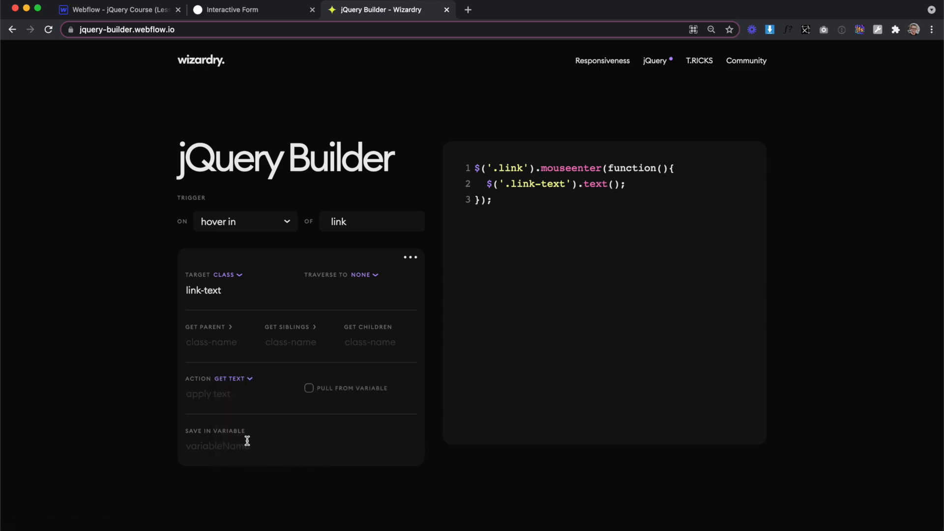
mouse_move(701, 211)
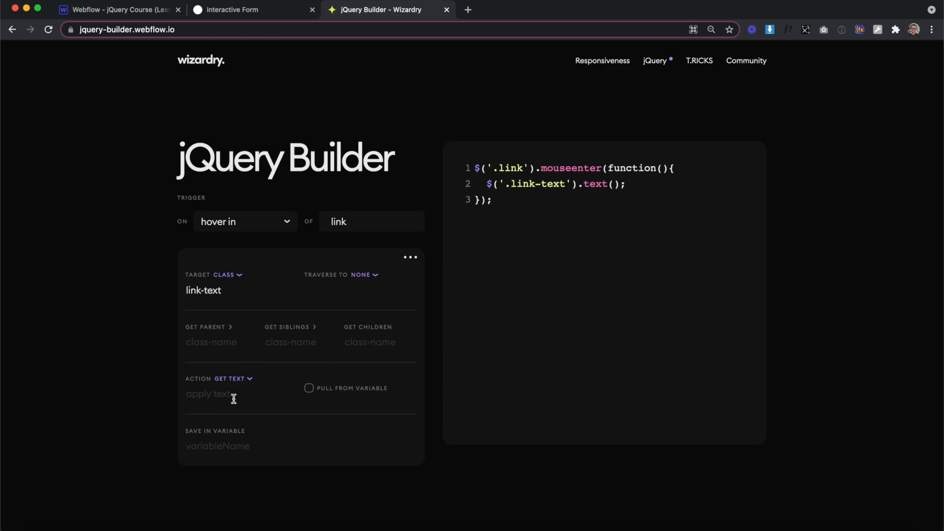
type("Hello")
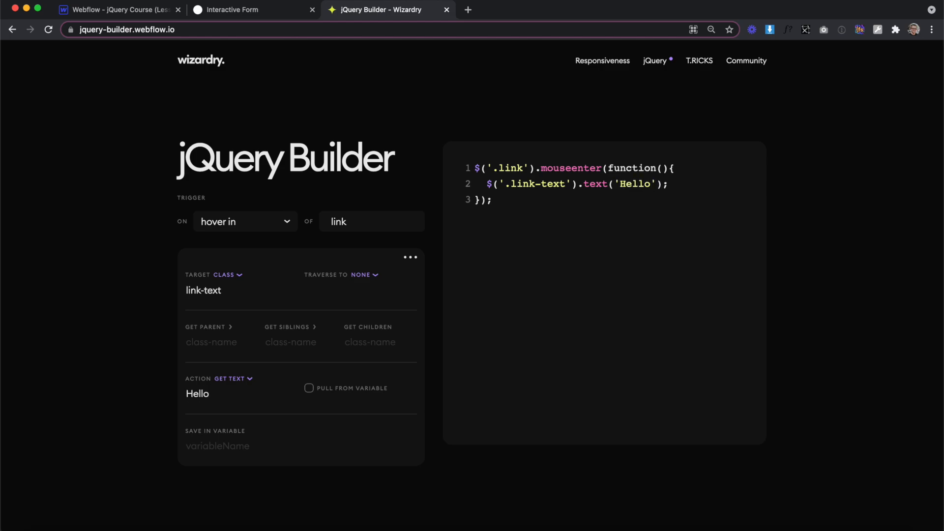
left_click(118, 10)
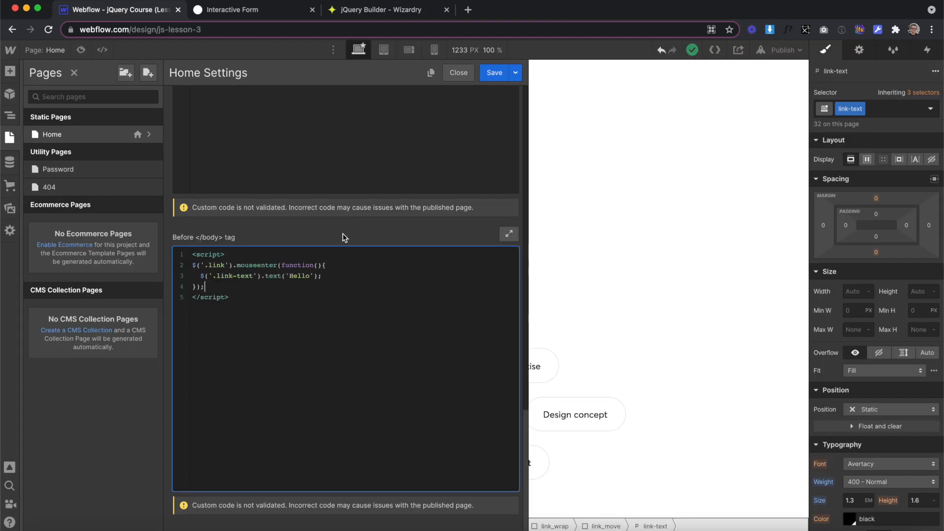
Paste the script inside script tags before </body> in Home custom code and save
left_click(232, 10)
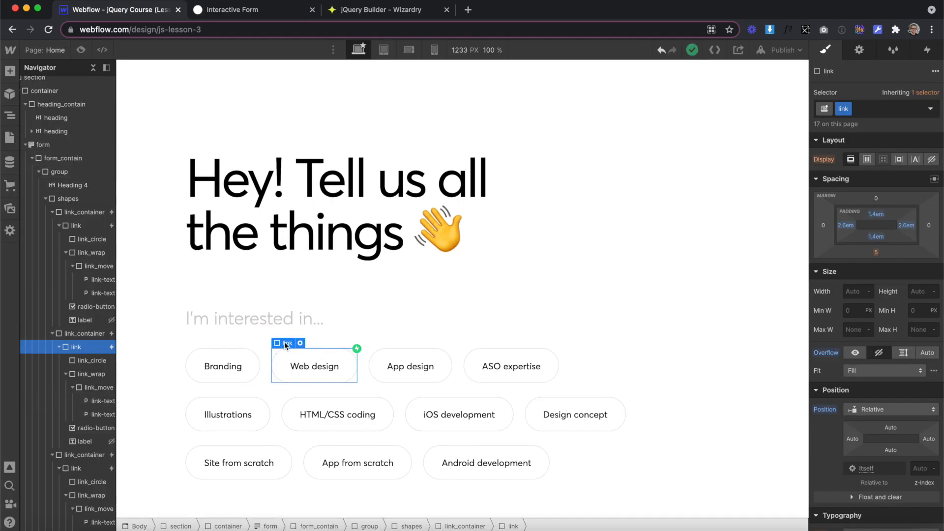
Change the target to the trigger element and get its link-text children
left_click(376, 9)
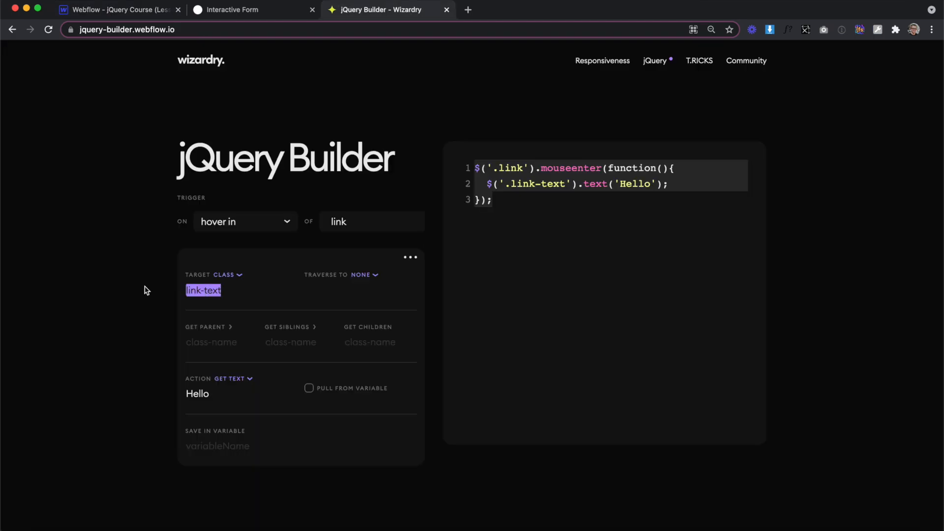
left_click(225, 274)
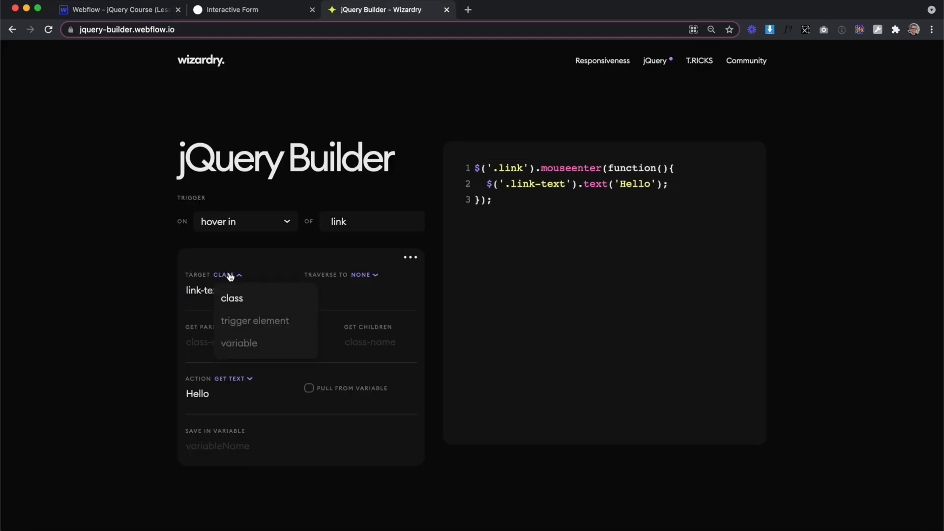
left_click(254, 320)
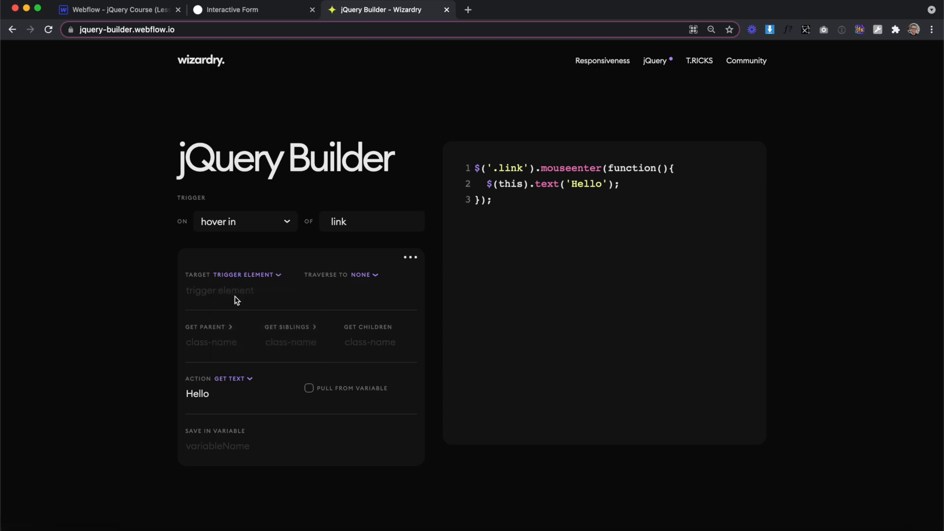
mouse_move(238, 296)
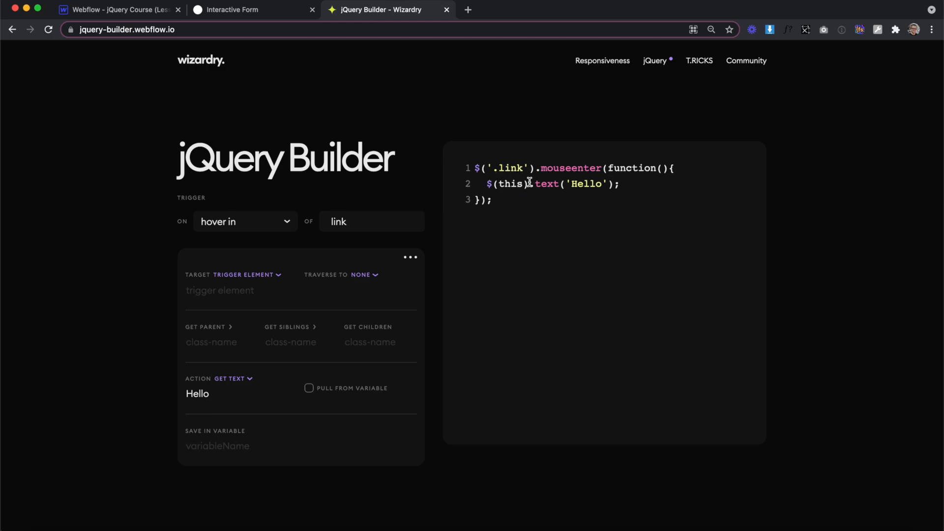
mouse_move(362, 343)
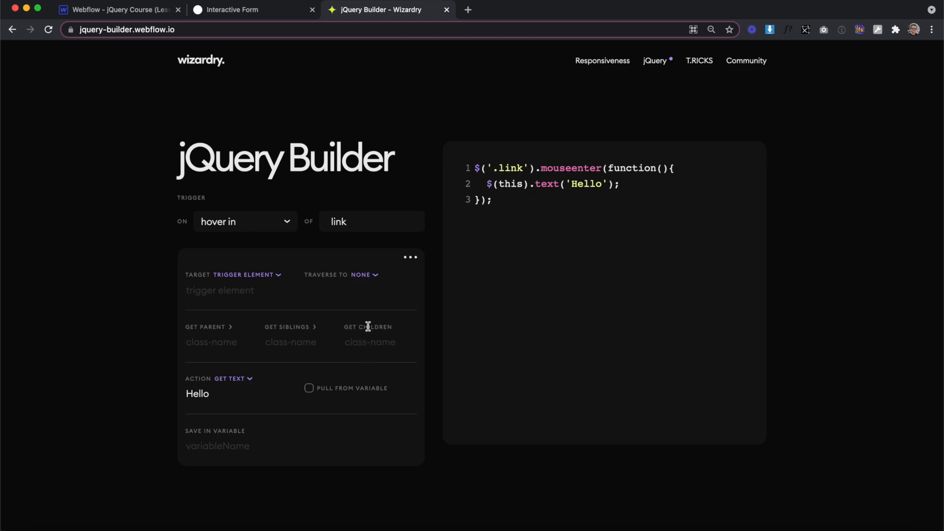
type("link-text")
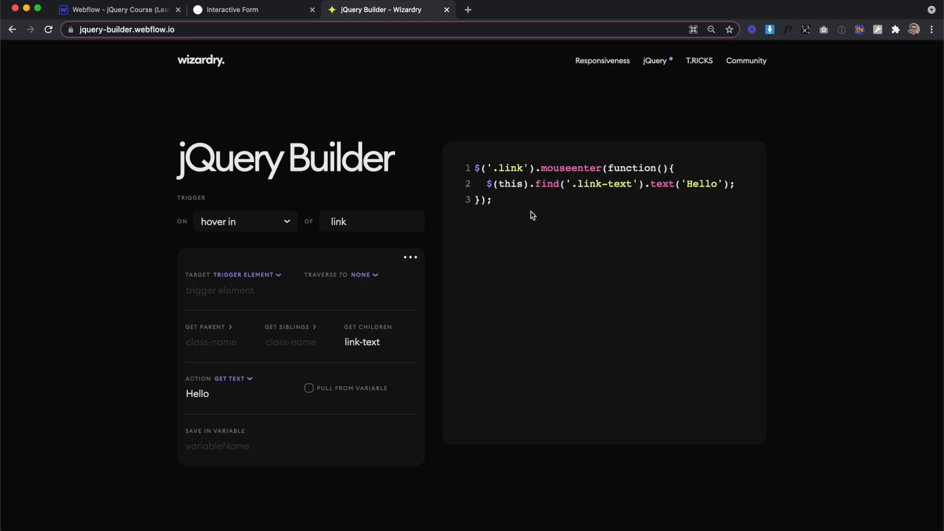
left_click(247, 9)
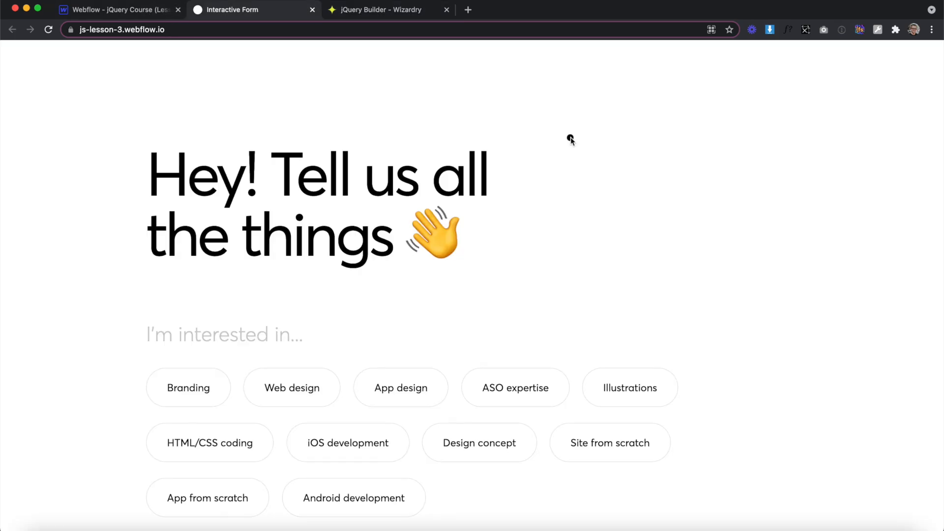
Return to the Webflow designer and select a link-text paragraph in the Web design pill
left_click(400, 387)
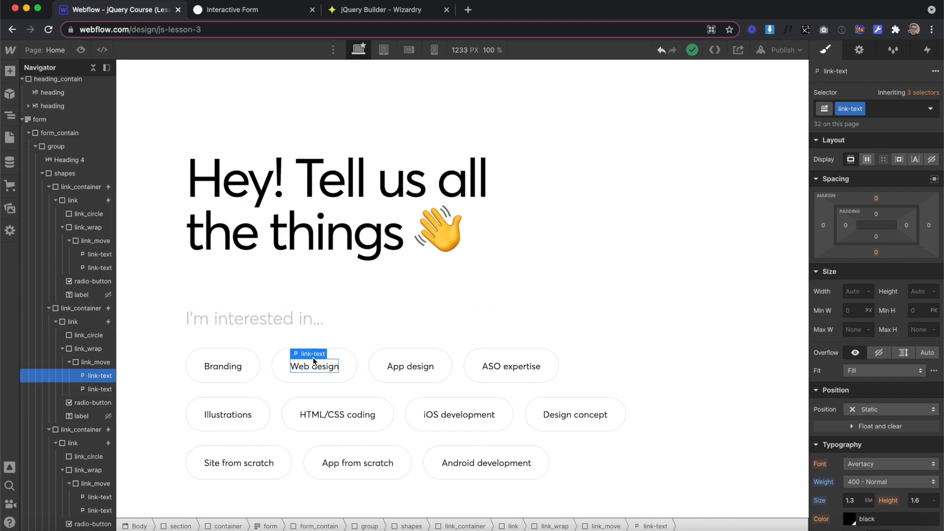
Traverse to eq, trying indices 1 and 2 before settling on 0, and copy the code
left_click(381, 9)
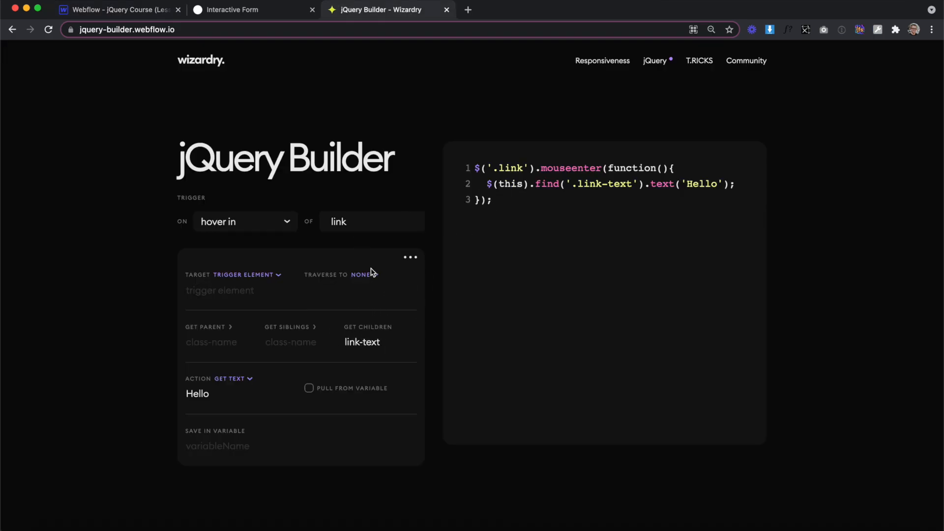
left_click(362, 275)
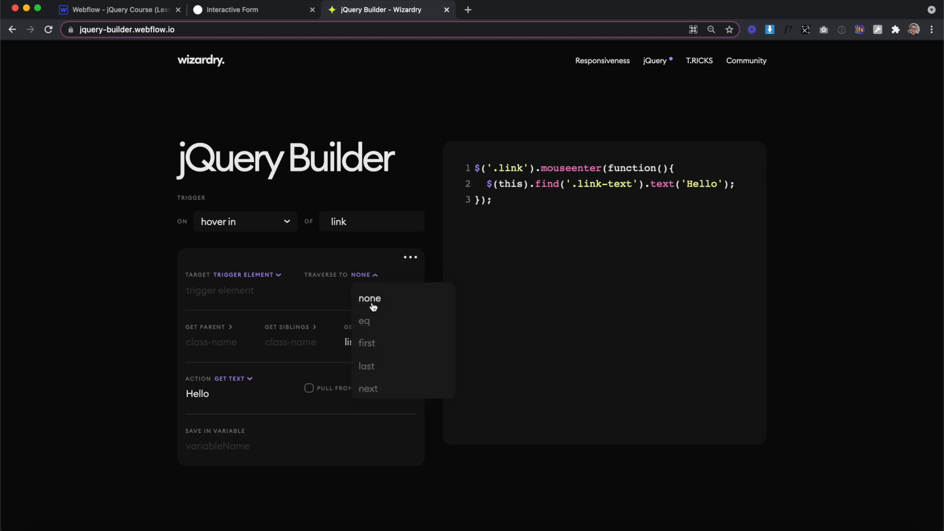
left_click(364, 321)
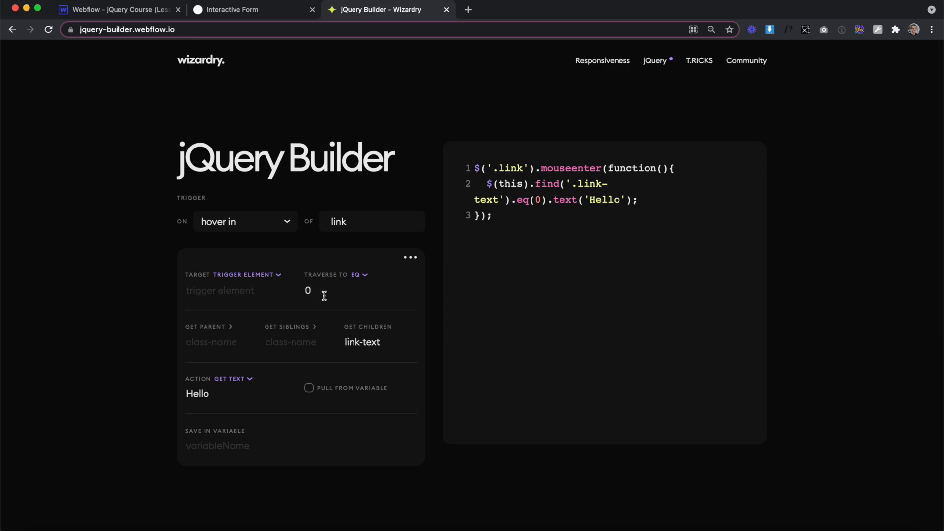
type("1")
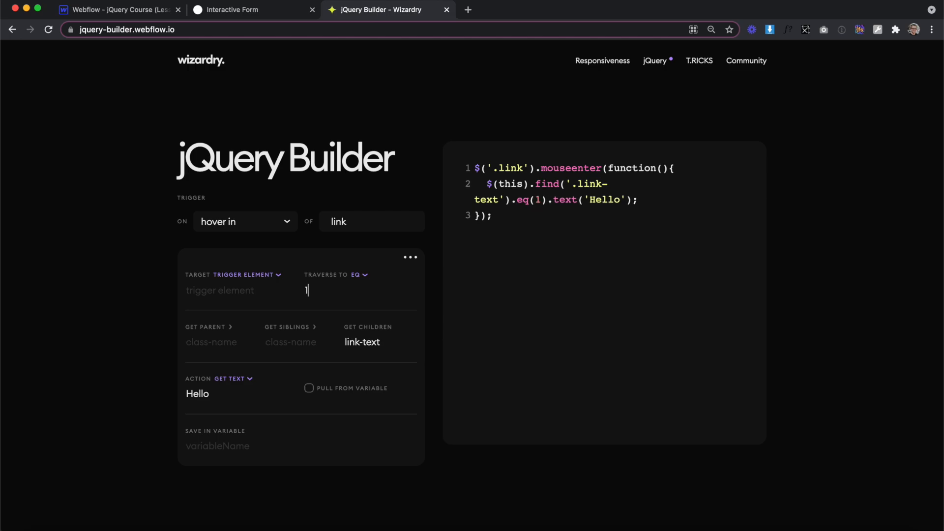
type("2")
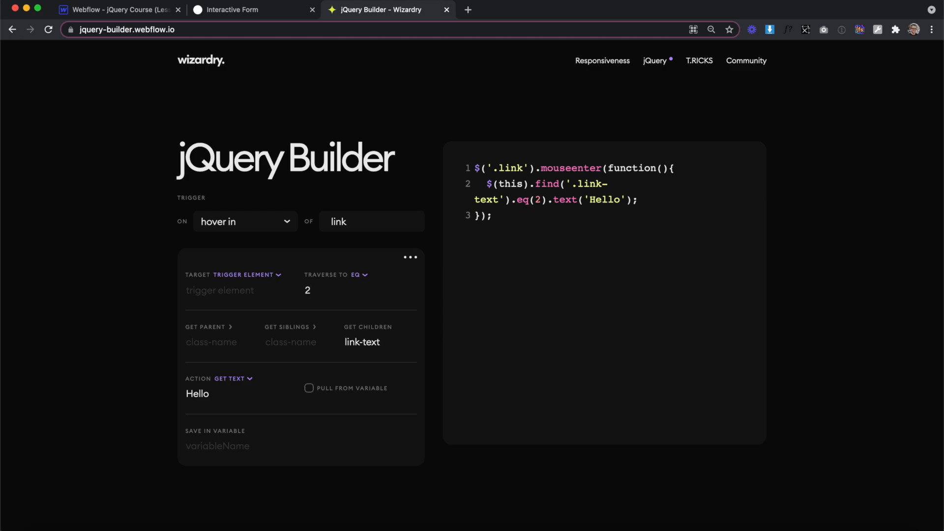
type("0")
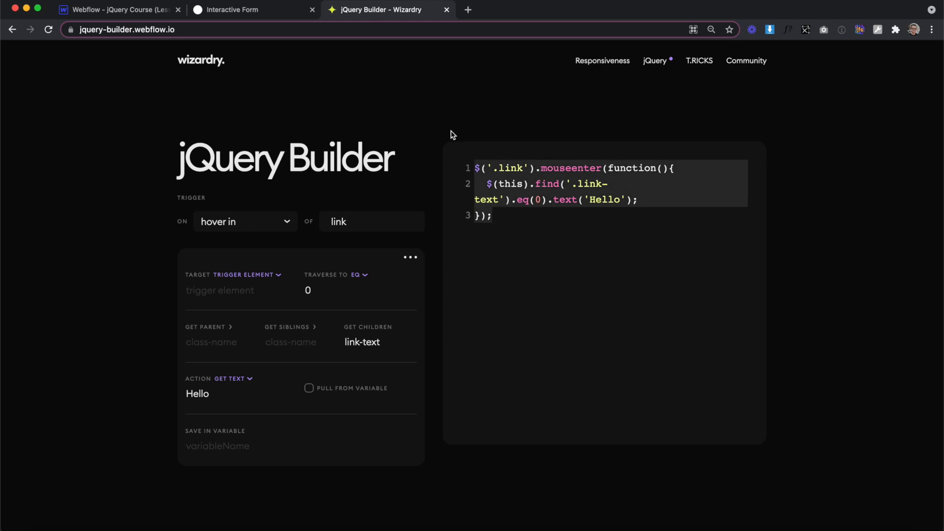
left_click(253, 10)
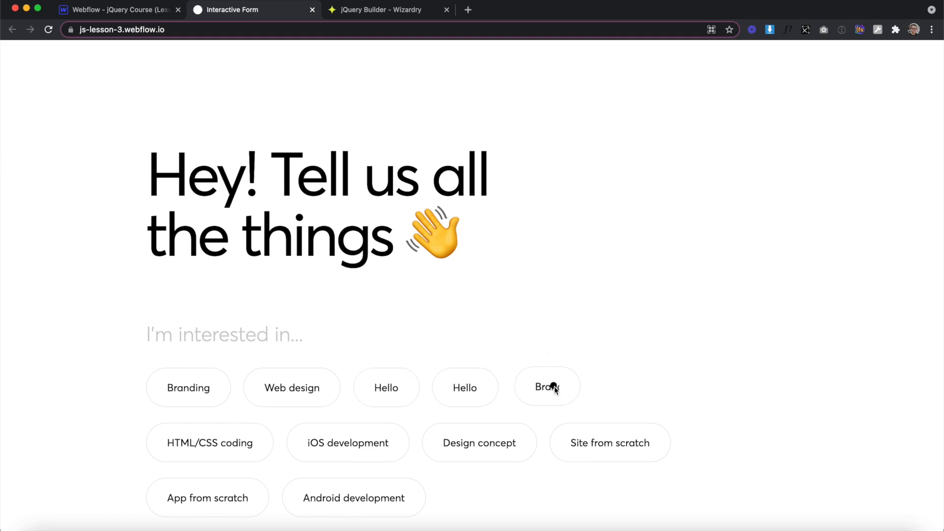
left_click(381, 10)
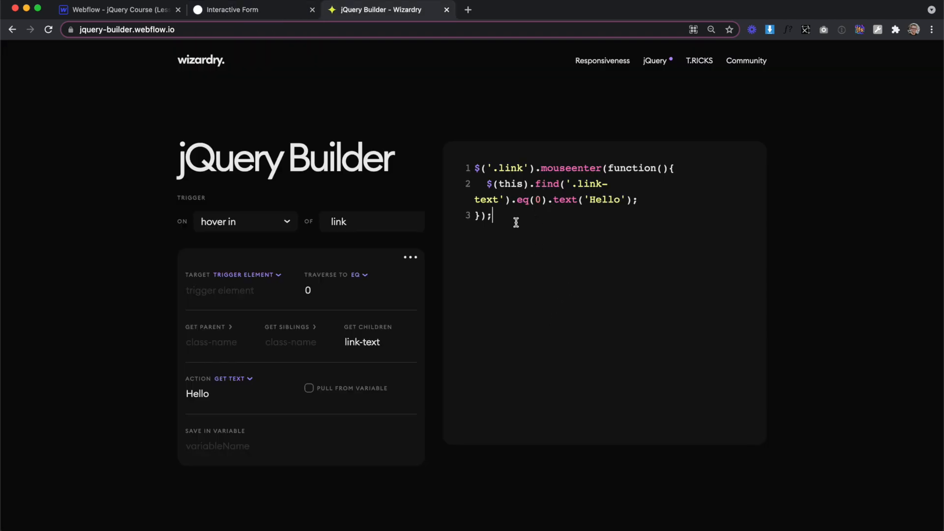
mouse_move(514, 323)
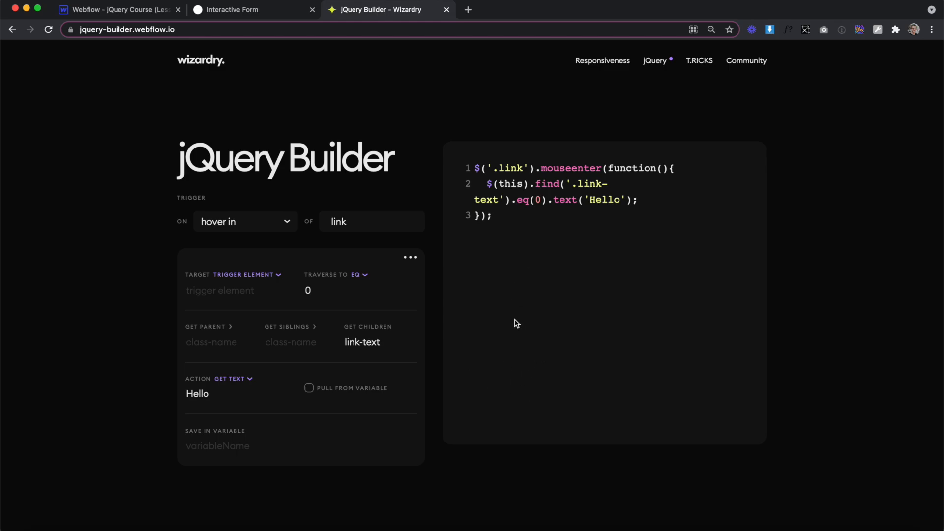
Remove Hello and save the first link-text's text into the variable topLineText
double_click(197, 393)
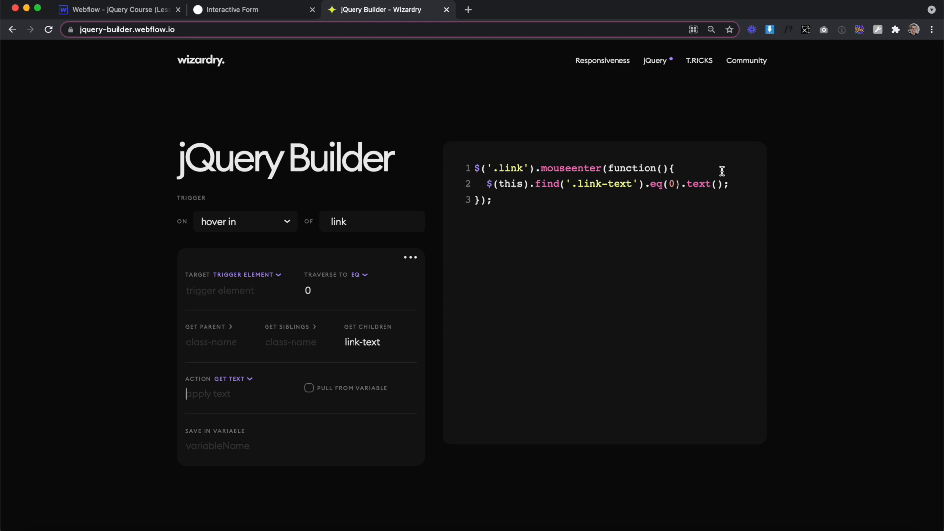
mouse_move(596, 183)
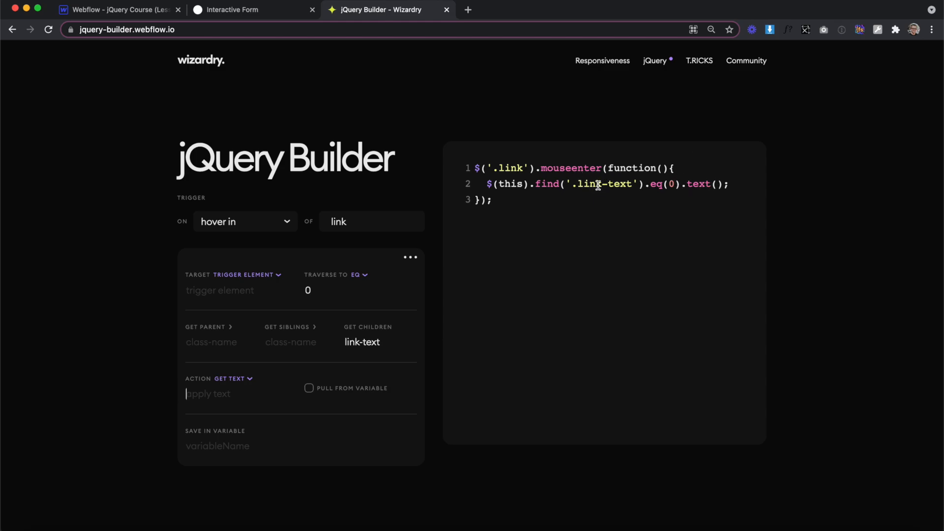
mouse_move(510, 243)
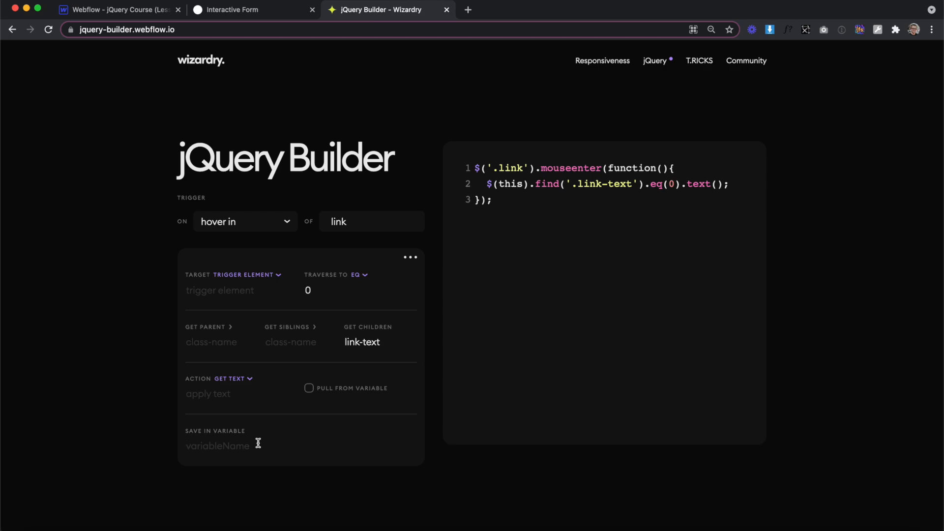
mouse_move(278, 440)
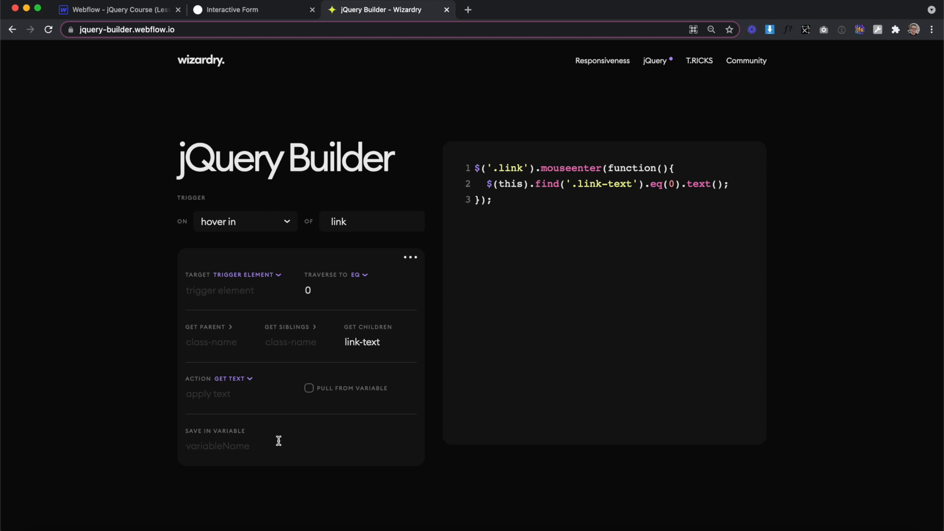
type("topLin")
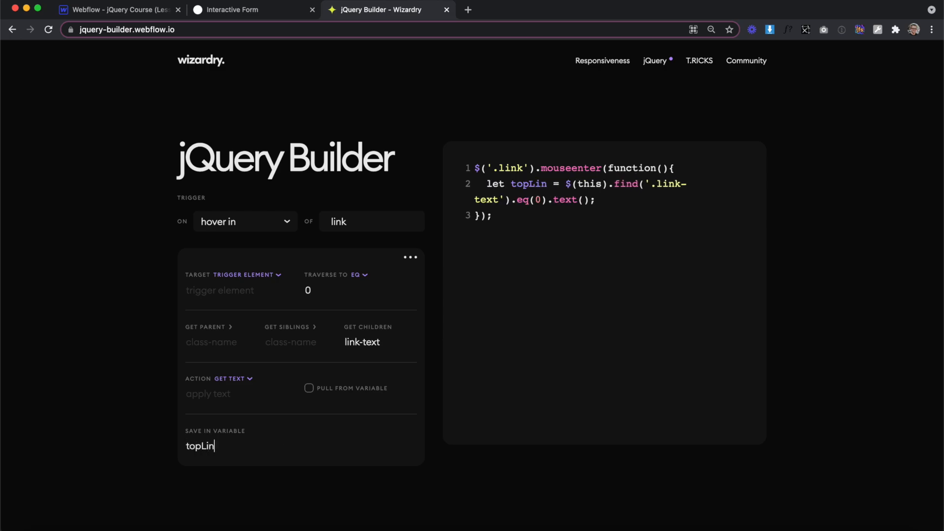
type("eText")
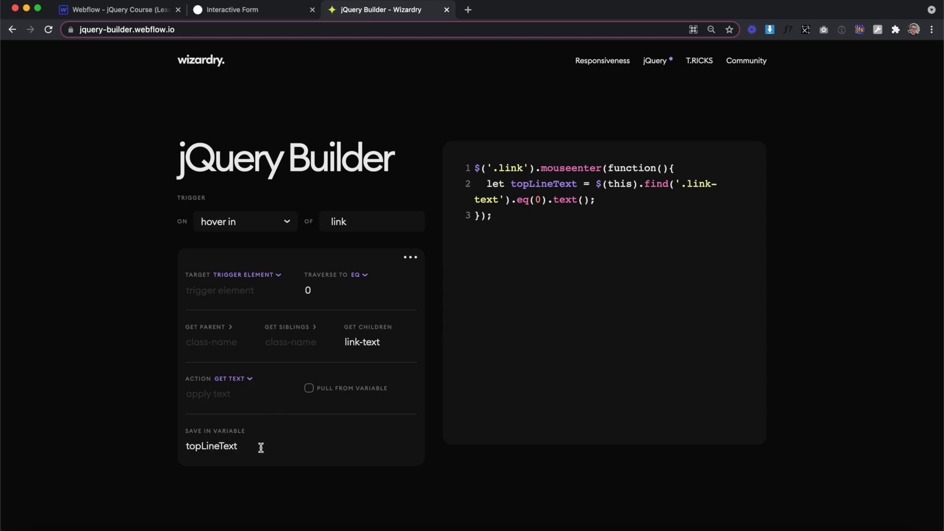
mouse_move(402, 285)
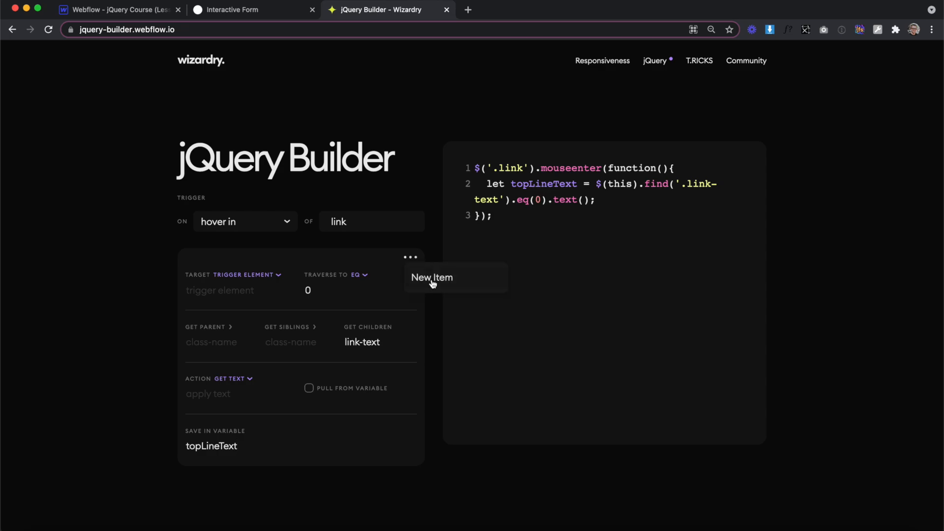
Add a new item targeting the trigger element's link-text children, traversed to eq 1
left_click(431, 277)
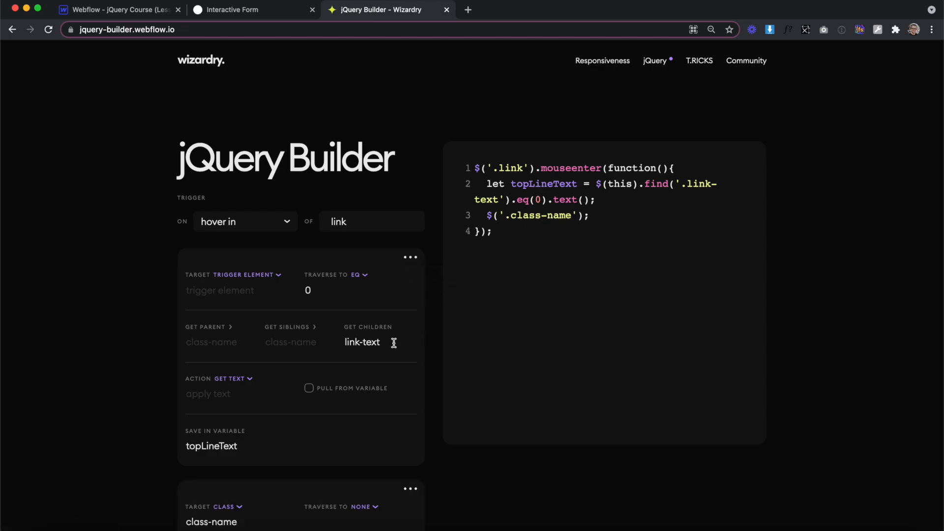
scroll("down", 3)
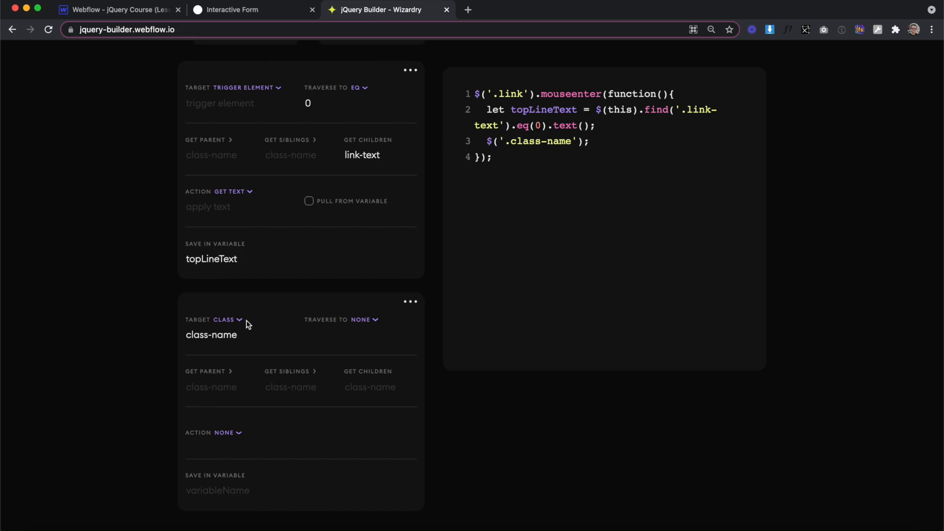
left_click(226, 320)
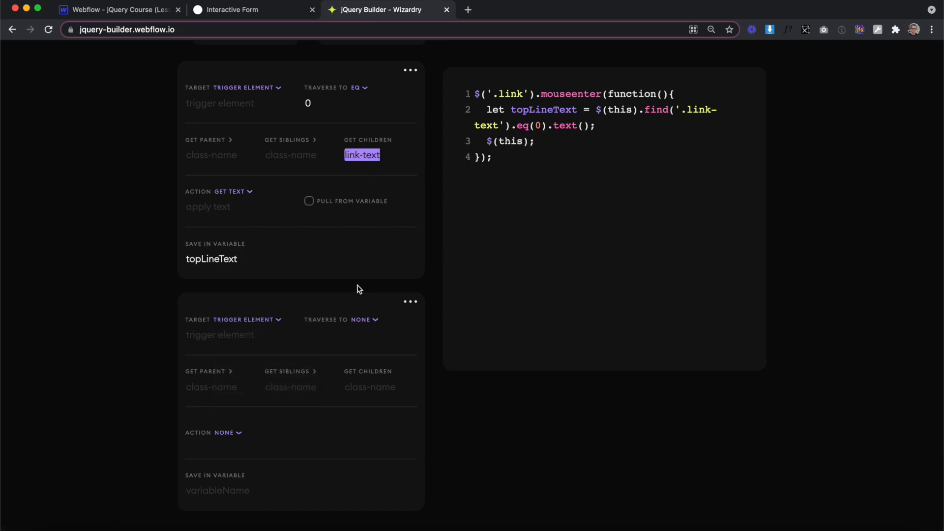
type("link-text")
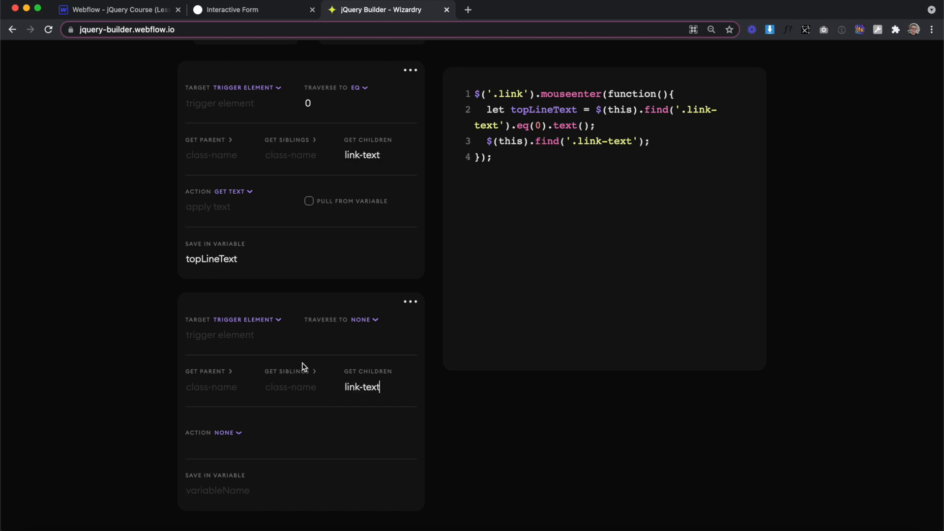
mouse_move(368, 324)
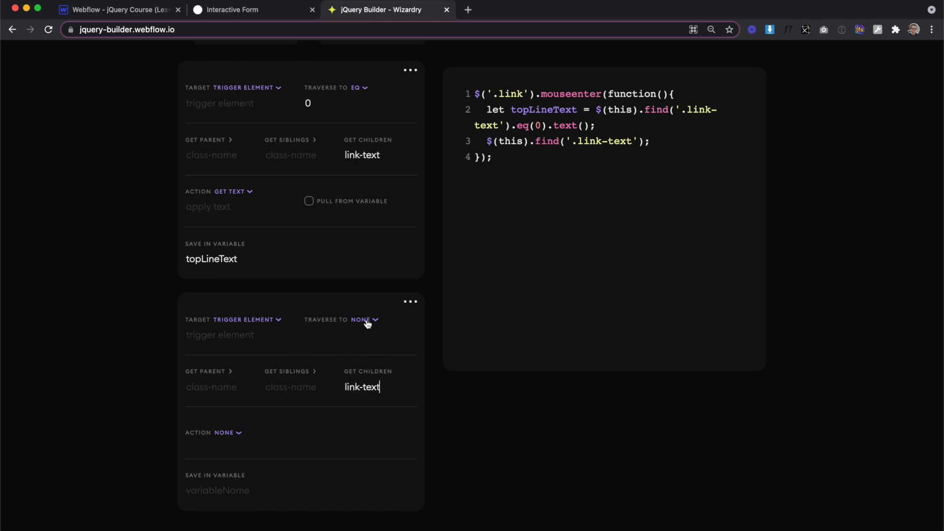
left_click(362, 320)
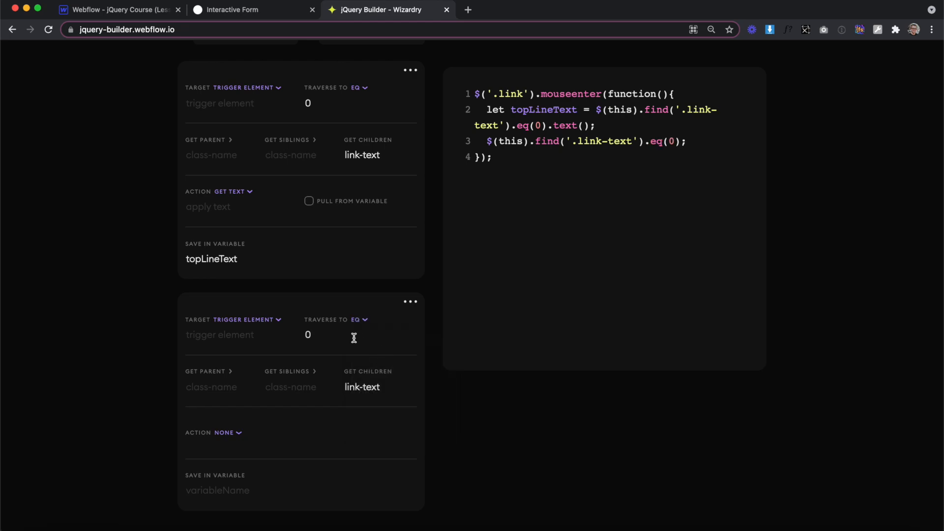
type("1")
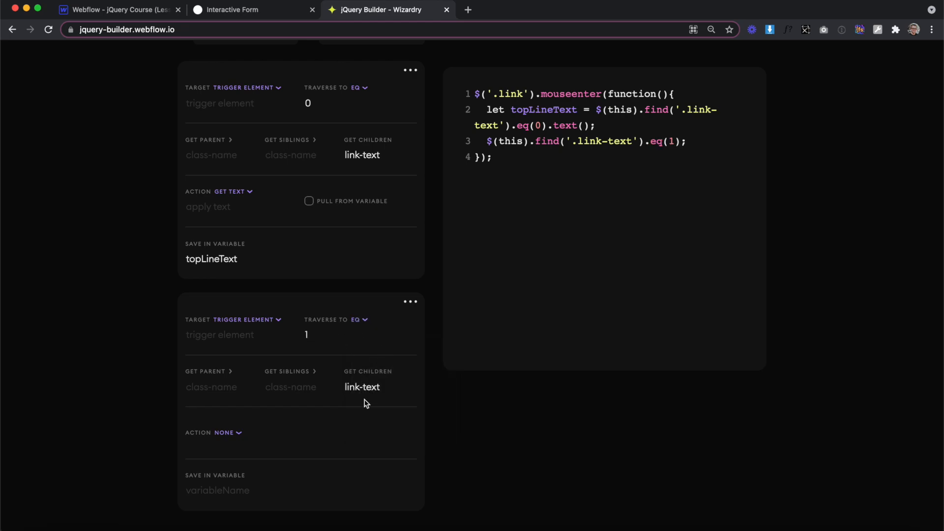
Set the new item's action to get text with Hello as the text
scroll("down", 3)
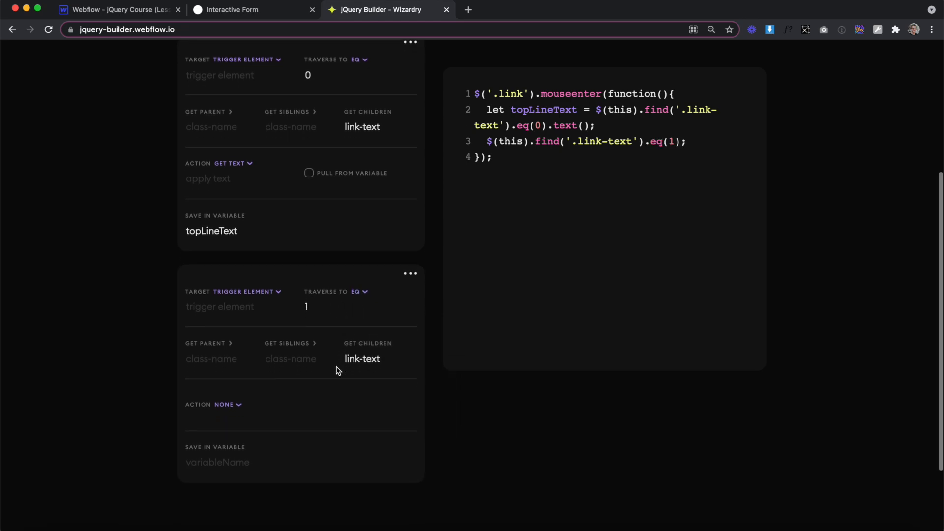
left_click(225, 404)
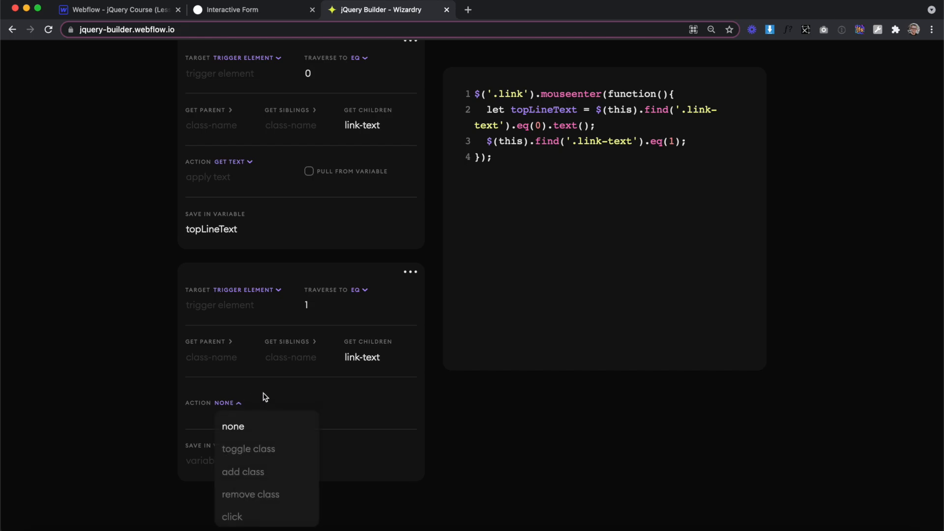
scroll("down", 3)
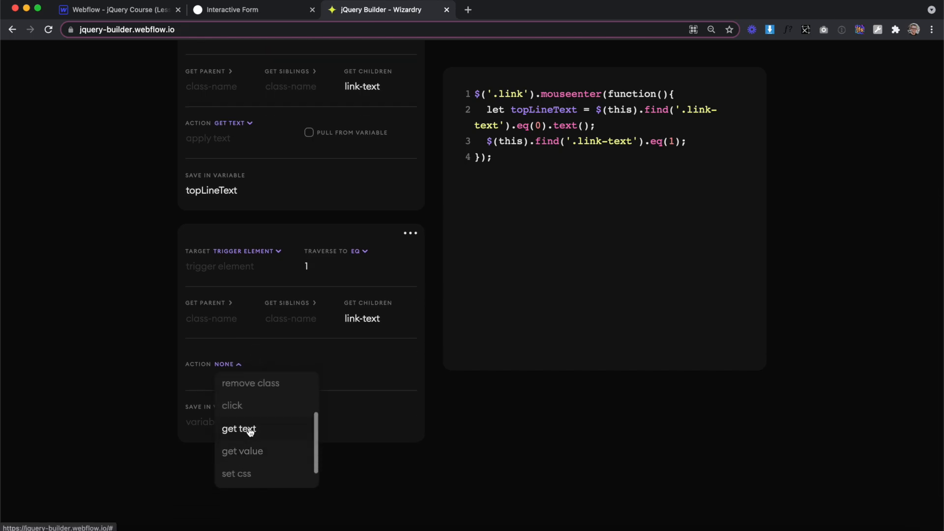
left_click(238, 429)
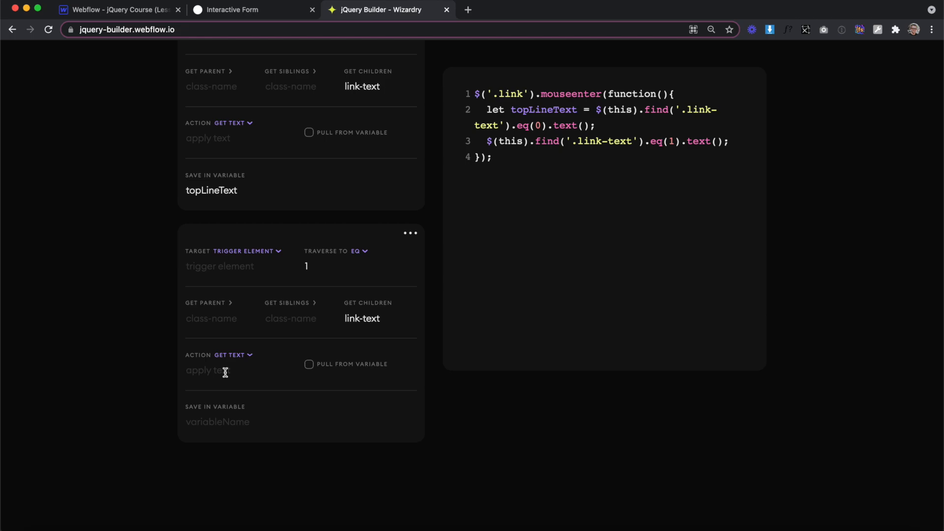
type("Hello")
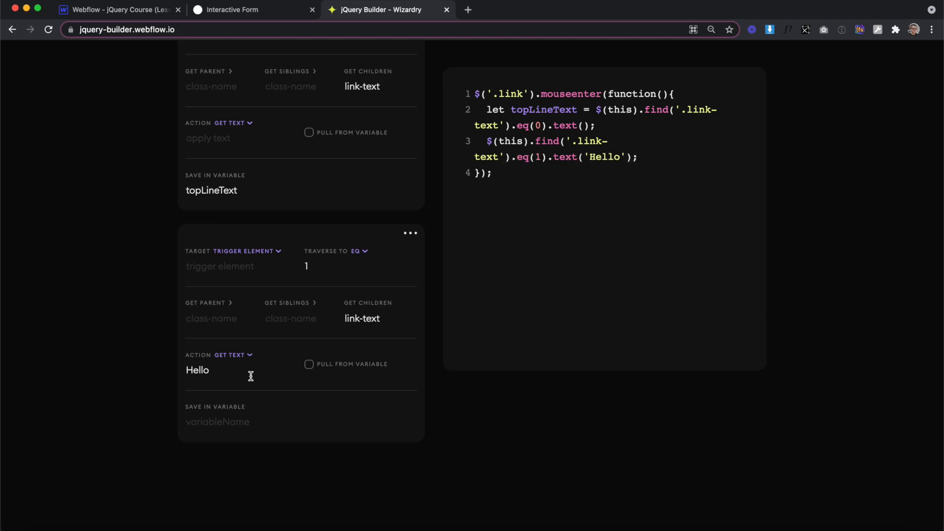
scroll("down", 3)
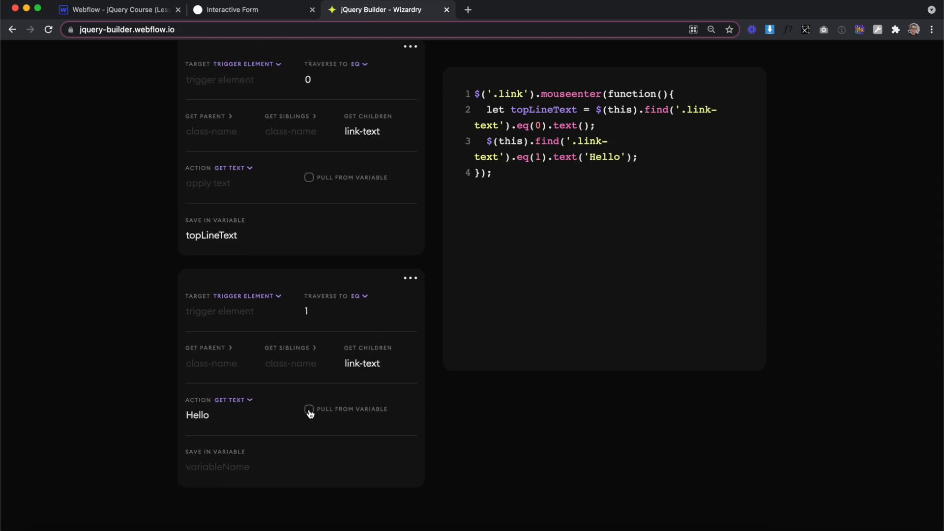
Tick Pull From Variable on the second item and enter topLineText
left_click(308, 409)
type("topLineText")
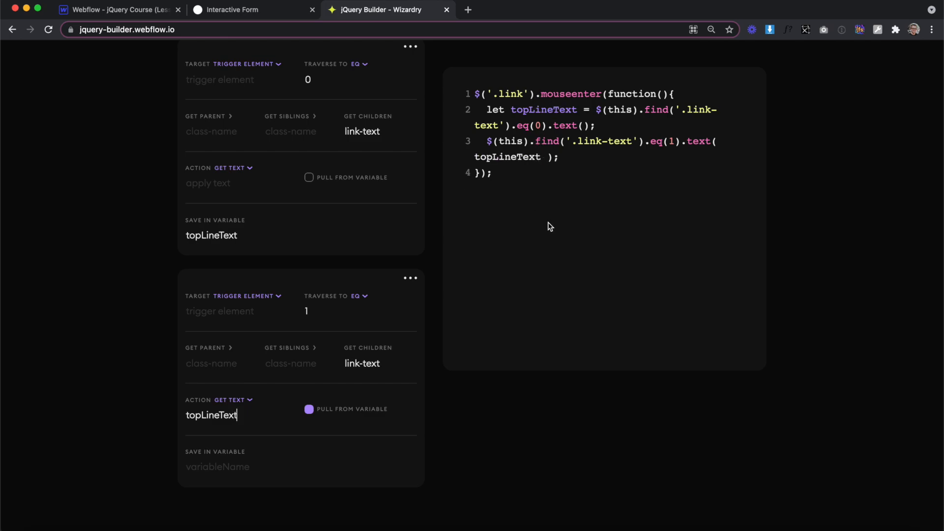
mouse_move(411, 279)
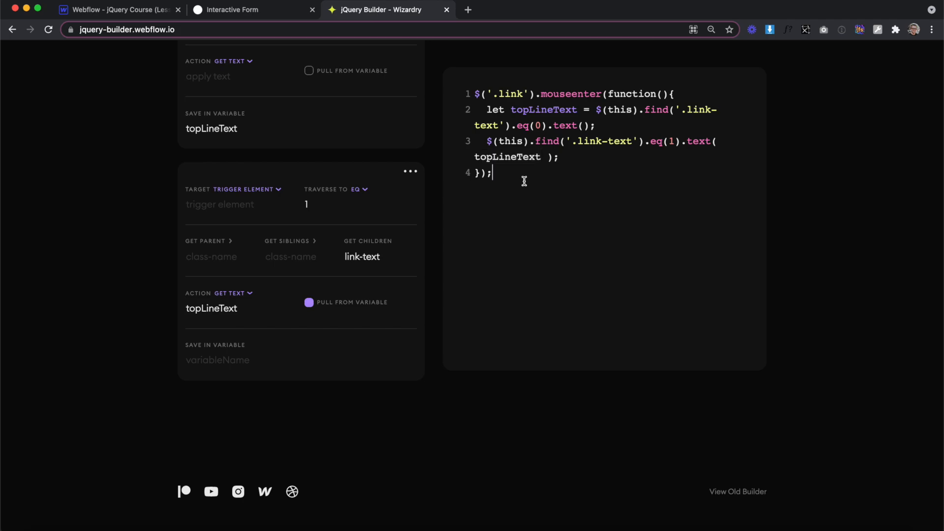
Paste the topLineText mouseenter script between the Before </body> script tags and save
left_click(115, 10)
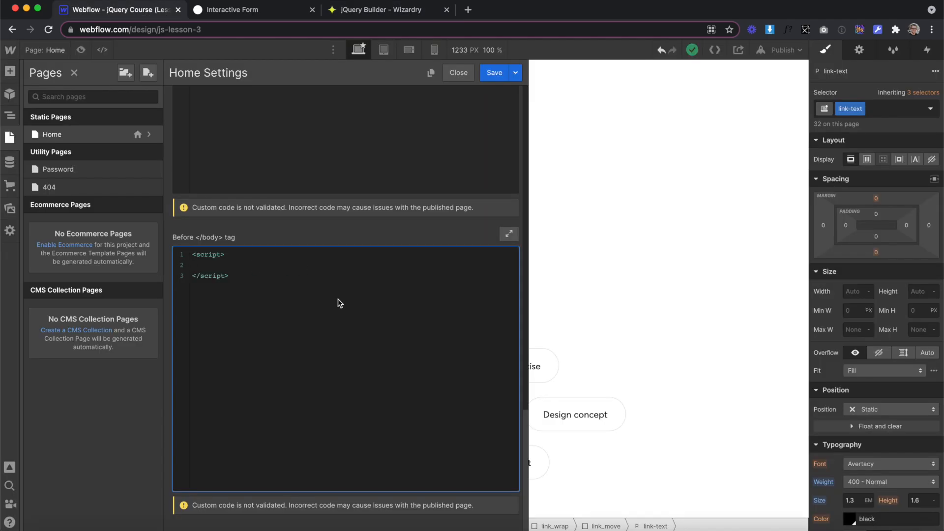
type("$('.link').mouseenter(function(){")
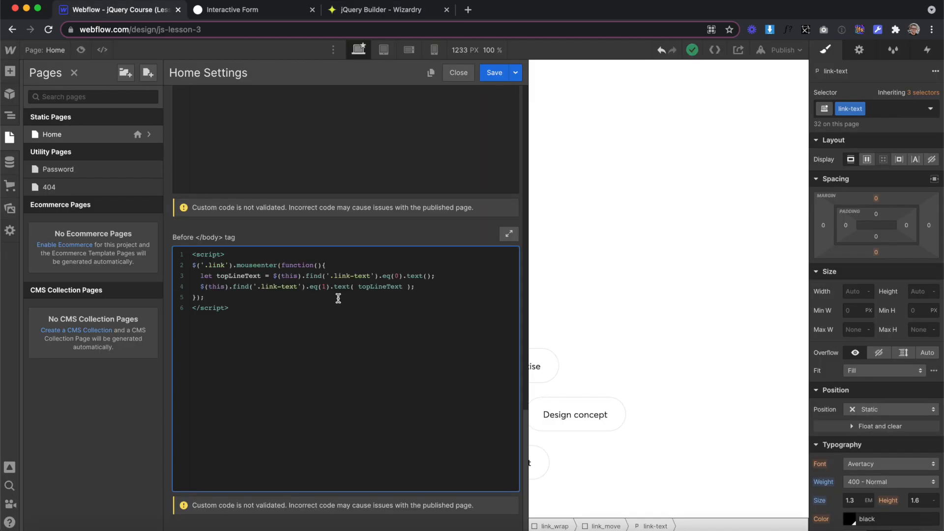
left_click(458, 72)
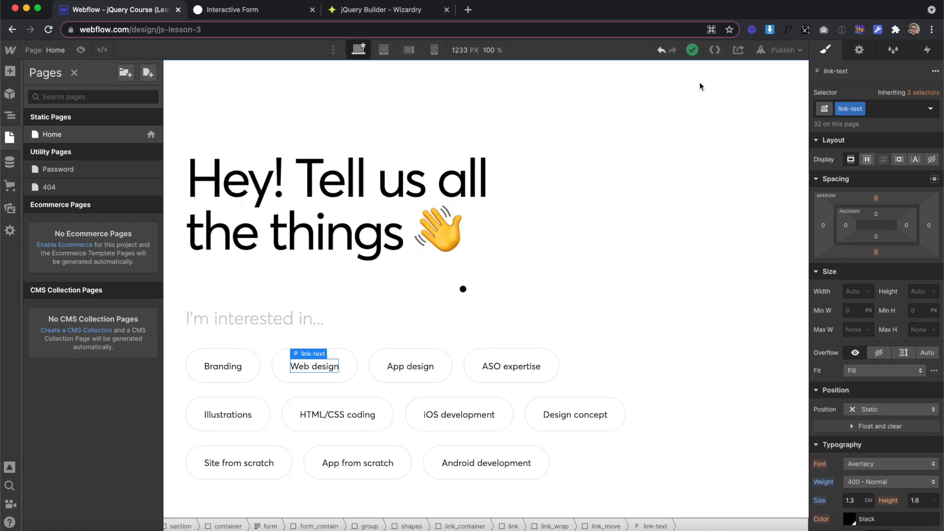
left_click(247, 10)
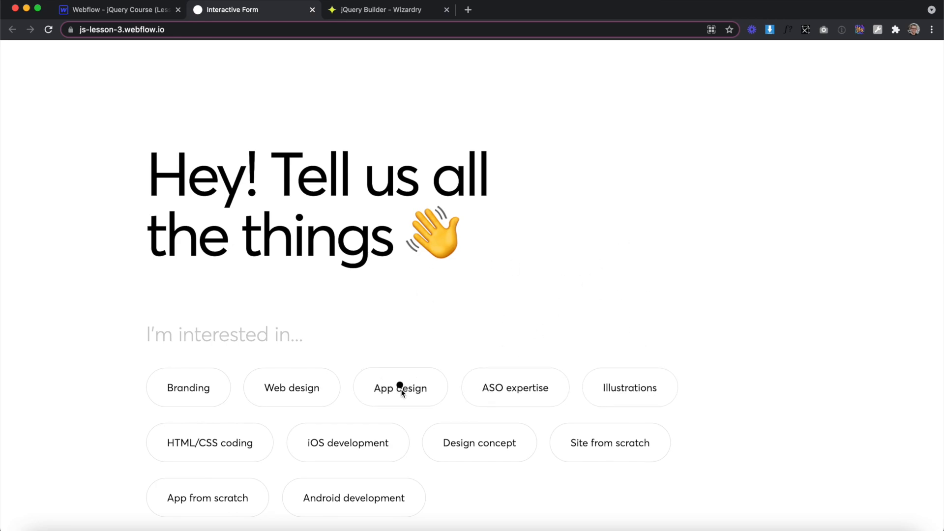
mouse_move(362, 447)
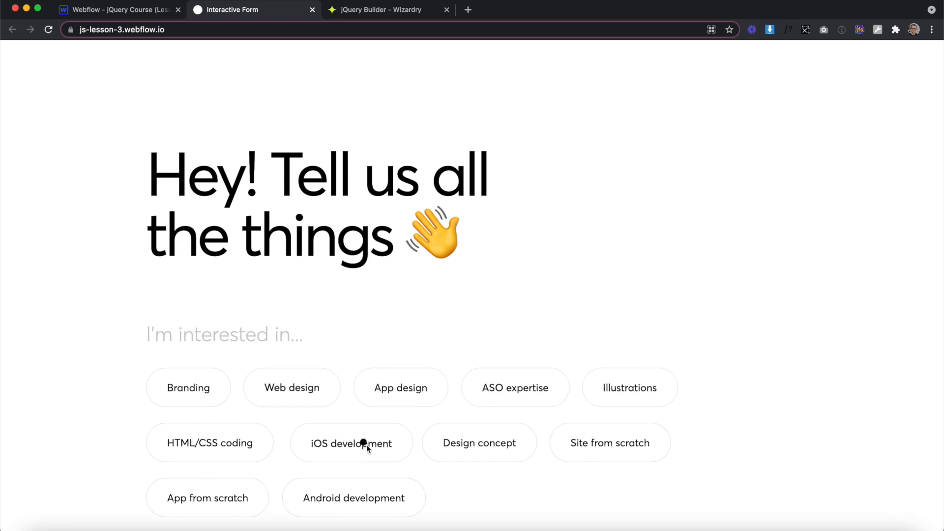